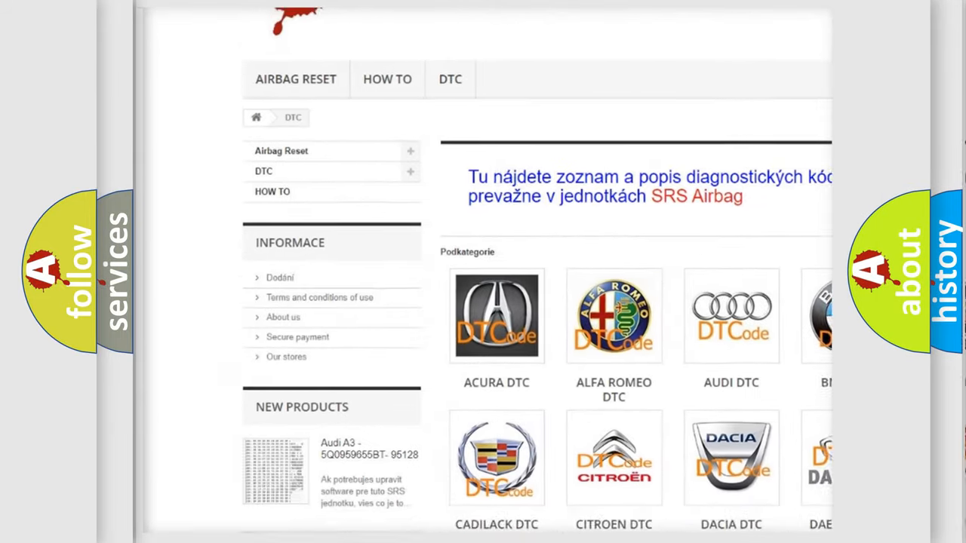
scroll("down", 3)
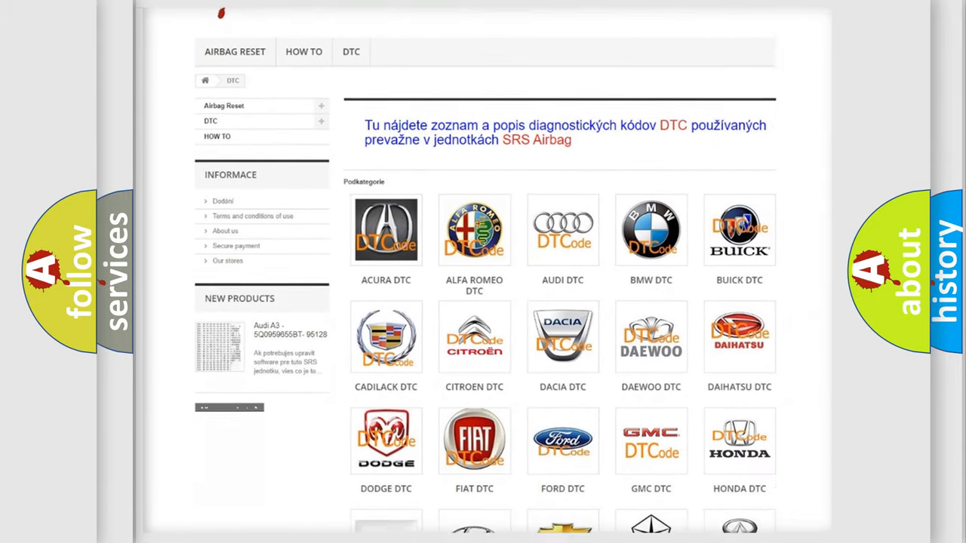
scroll("down", 3)
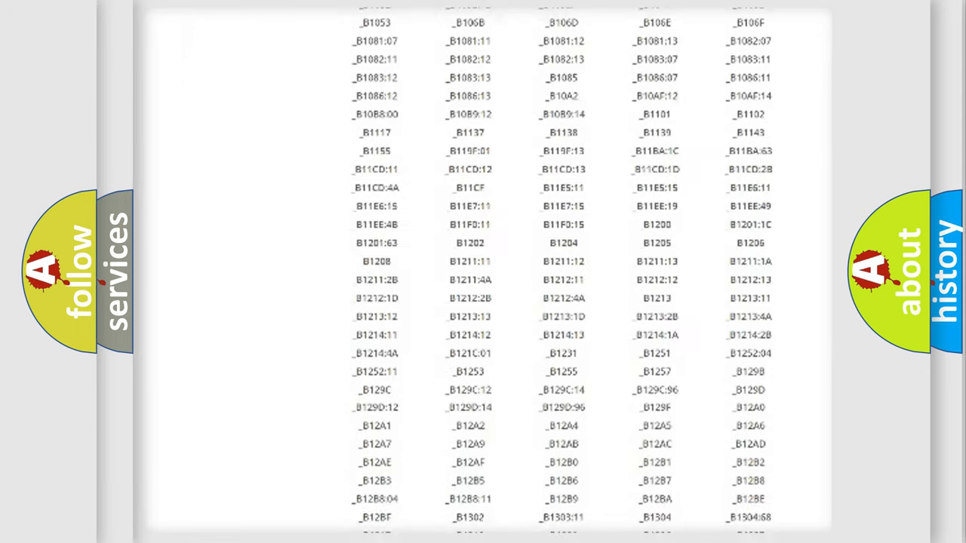
scroll("down", 3)
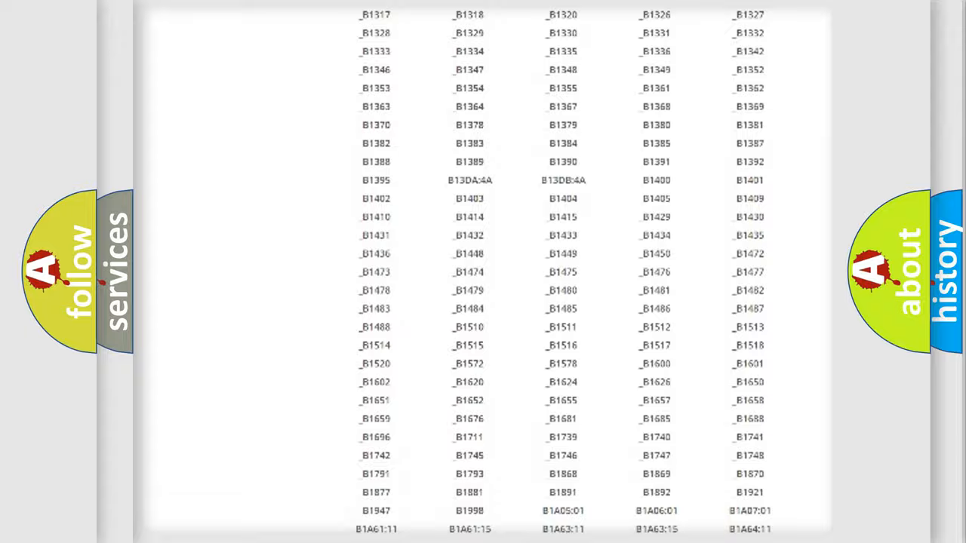
scroll("up", 3)
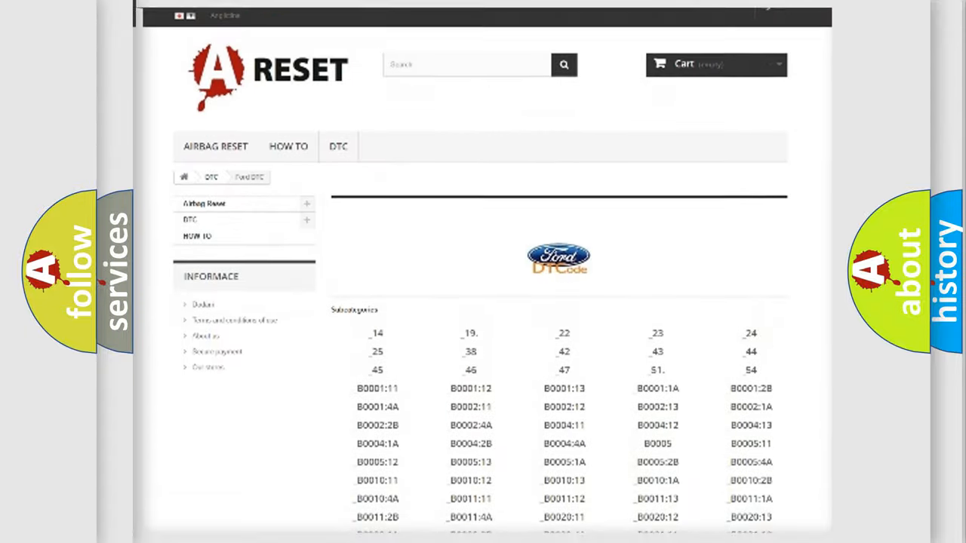